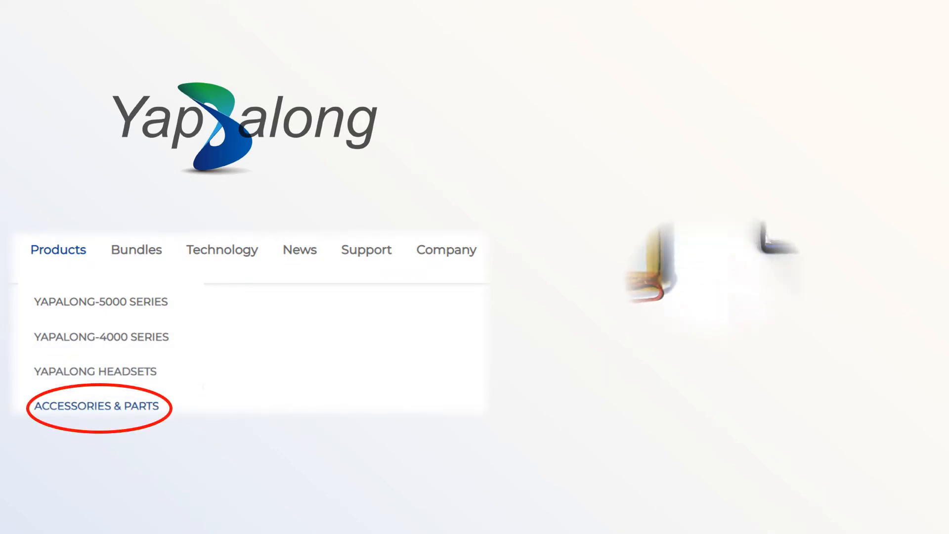
Open Products > Accessories & Parts to list the rechargeable battery and battery-with-cover products.
left_click(97, 406)
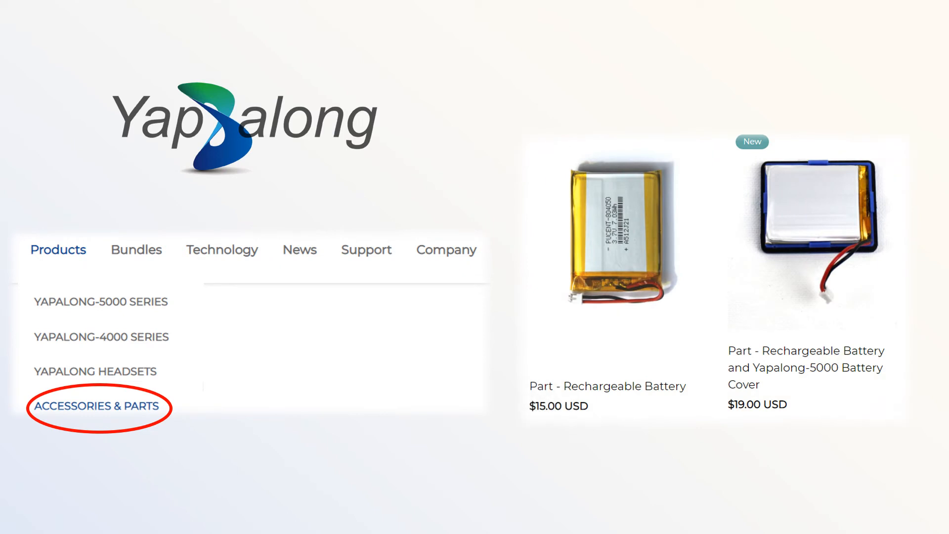